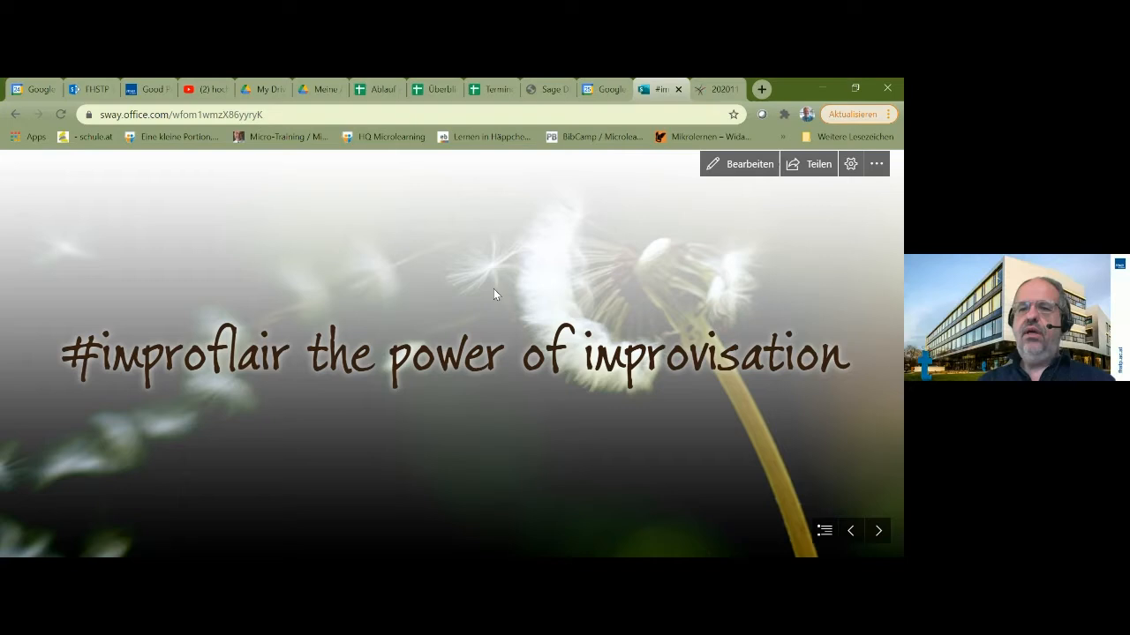
Advance past the title slide to the Innovative Teaching and Learning at St. Pölten slide.
click(738, 164)
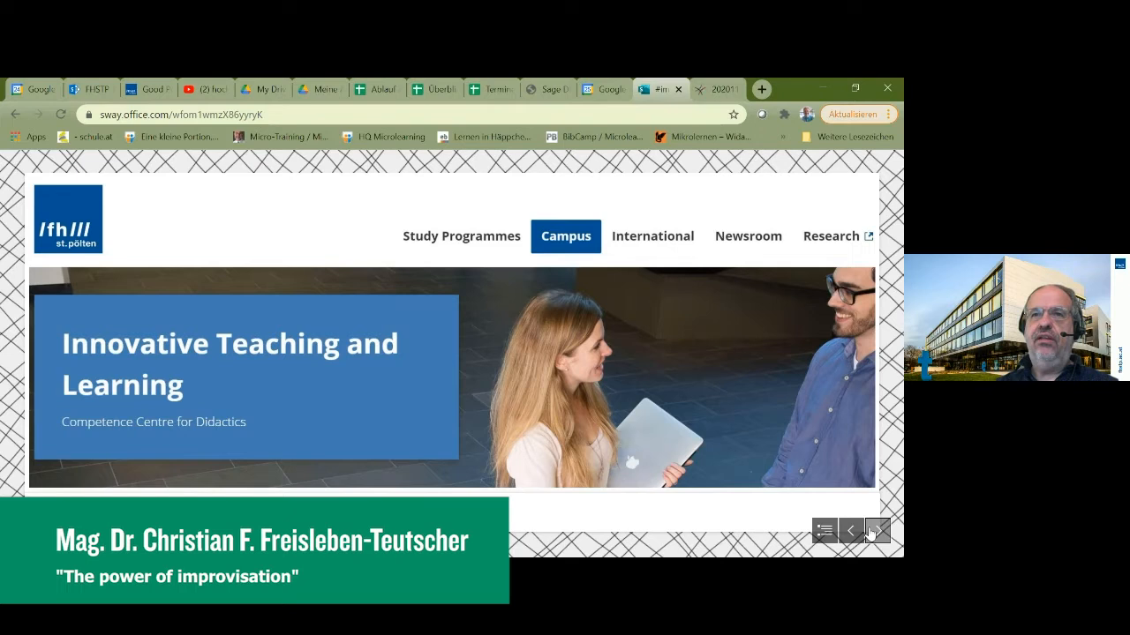
click(875, 529)
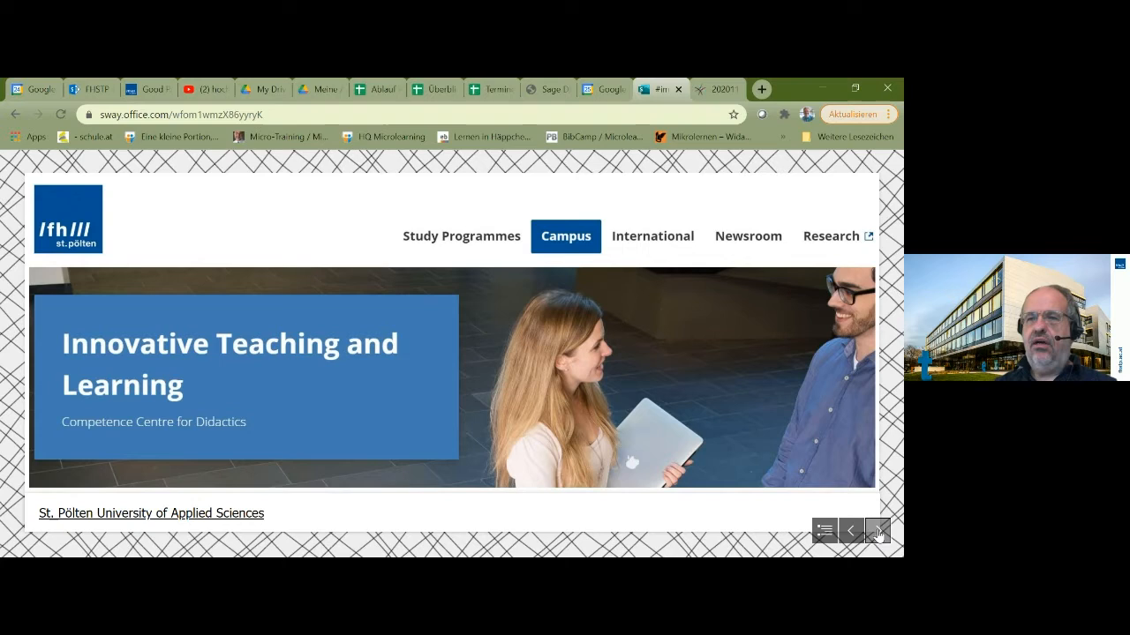
Advance to the History of improvisation methods timeline, Early cultures to Since 1960.
click(877, 529)
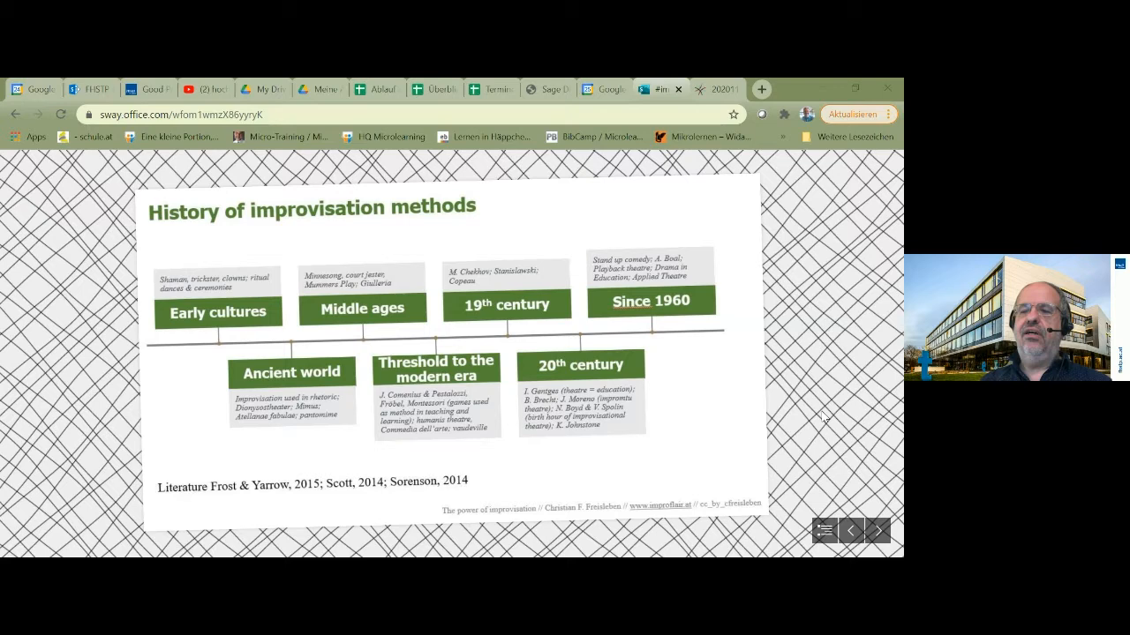
Advance to the Overview methods Applied Improvisation section heading.
click(879, 529)
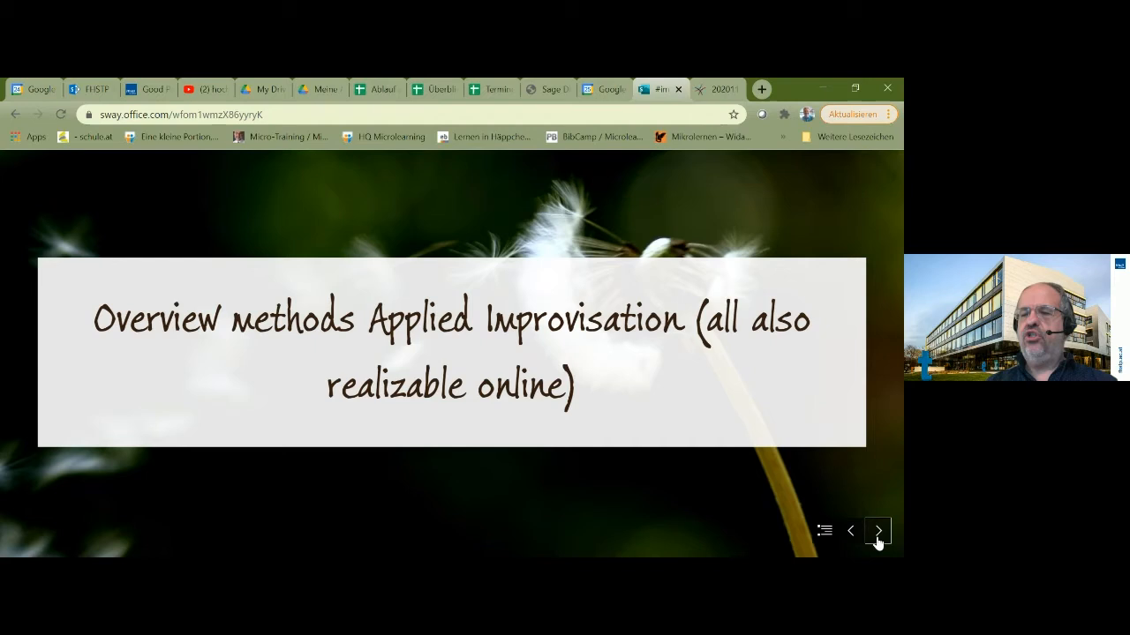
Show the method cards grid from Warm up methods to Scenic work, then the group exercise photo.
click(876, 530)
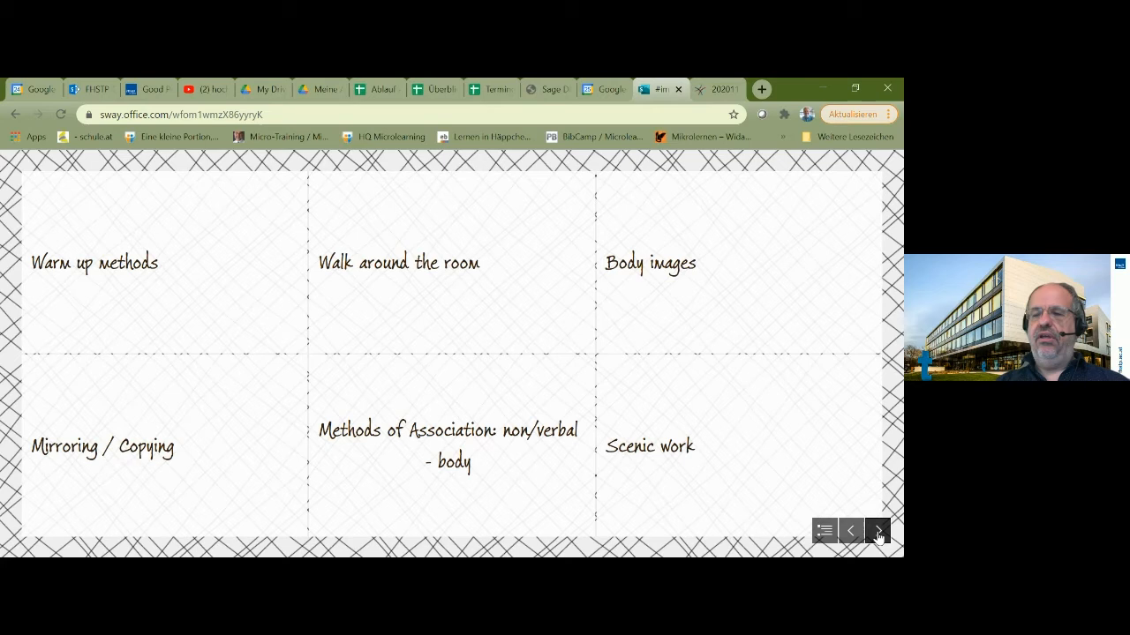
click(877, 529)
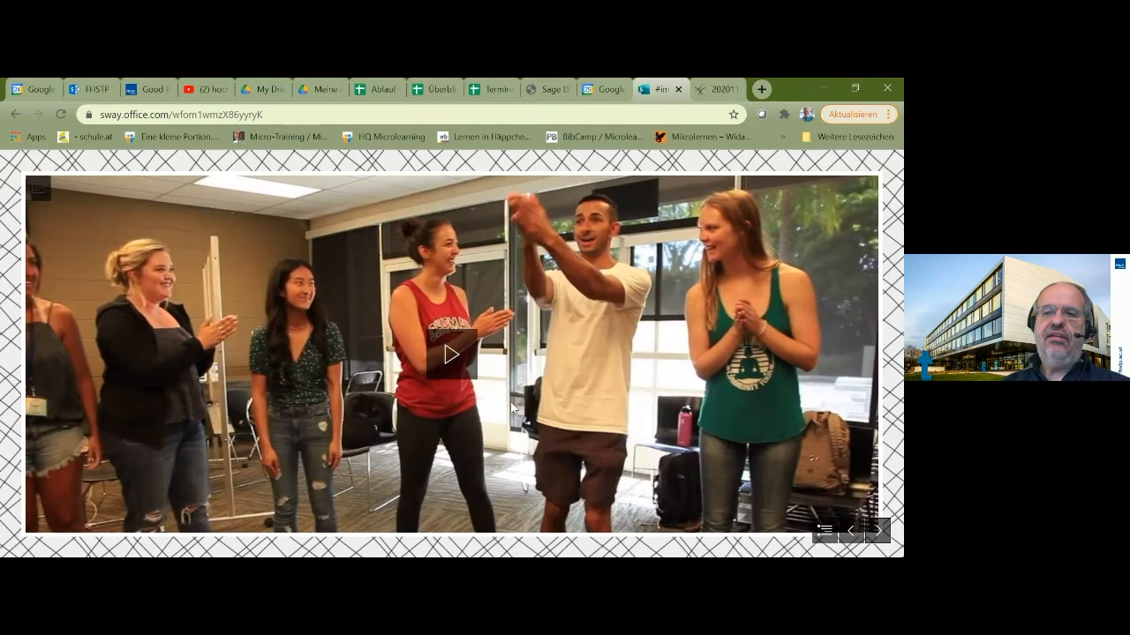
Play the classroom improvisation video and reach the stage improvisation slide.
click(452, 356)
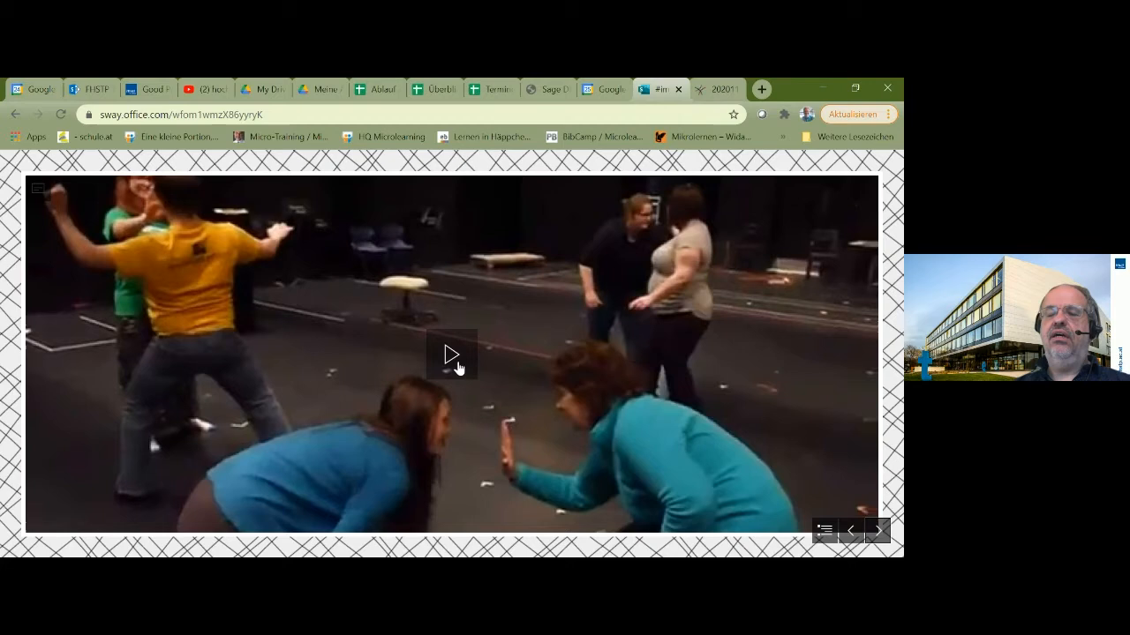
Advance to the Mirror, Follow the Follower video slide.
click(452, 355)
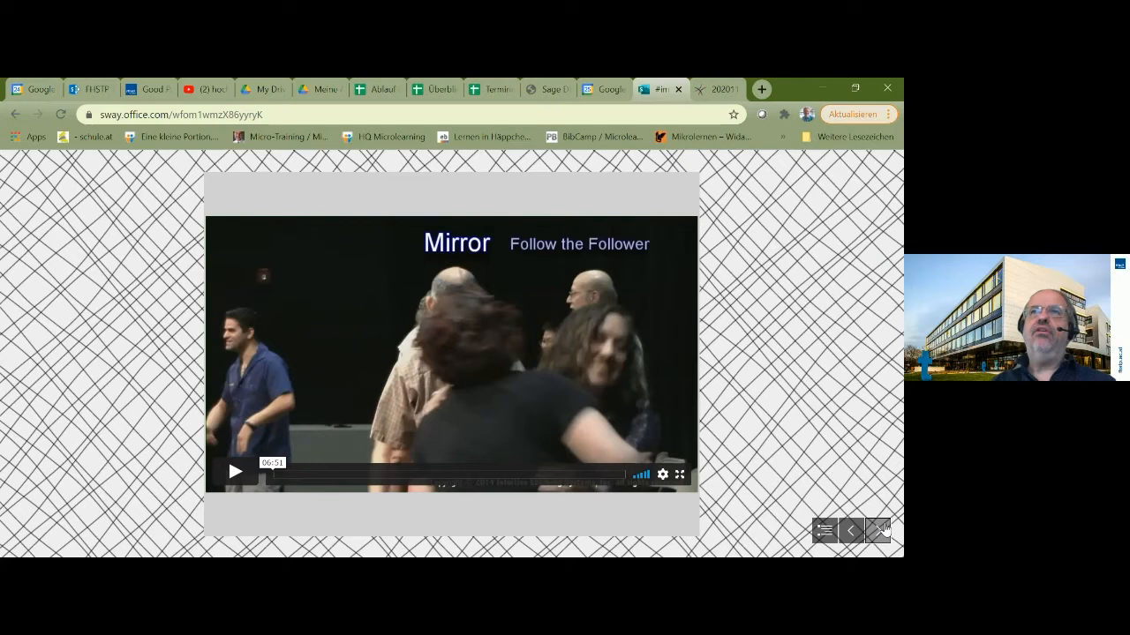
click(235, 473)
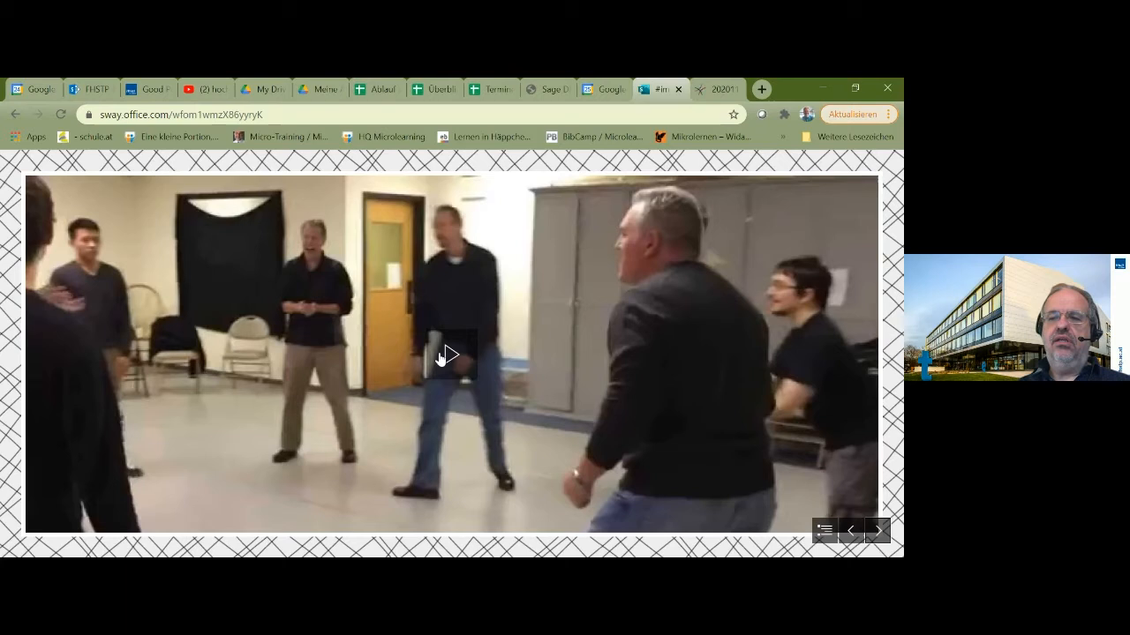
Advance to the photo of students seated at yellow classroom desks.
click(456, 355)
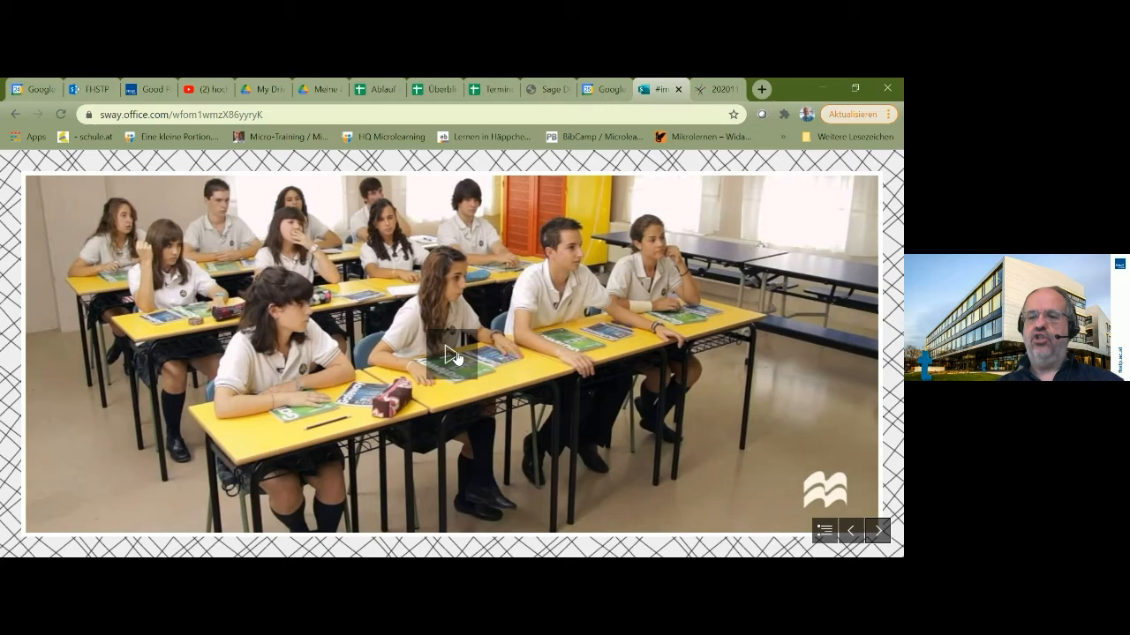
Play the Word by Word Story video, then advance to the Literature heading.
click(452, 355)
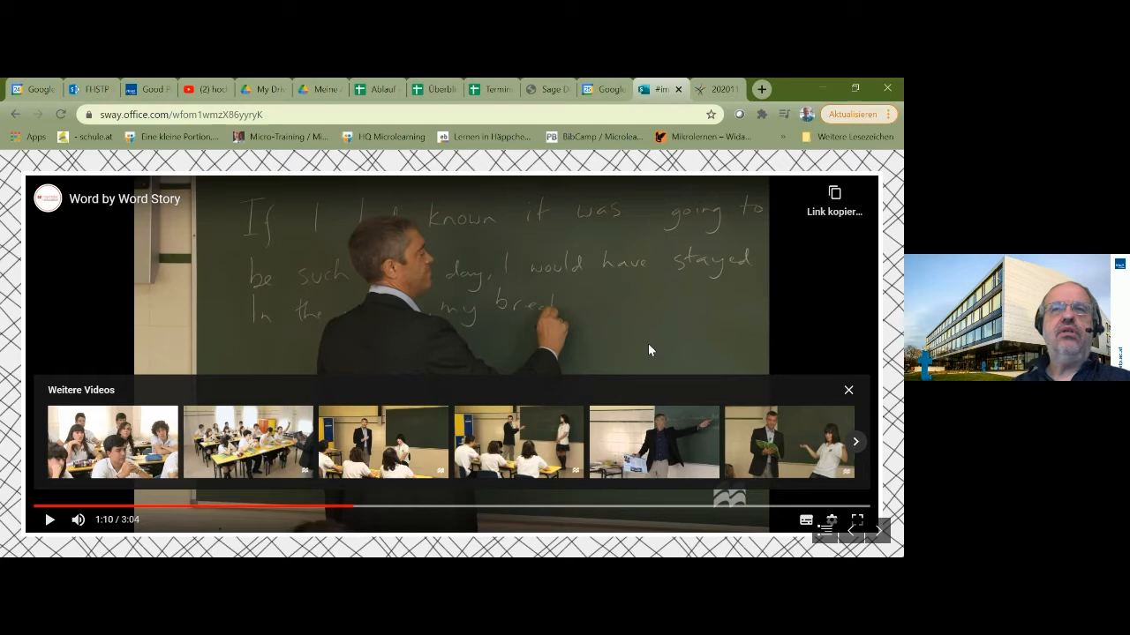
click(877, 529)
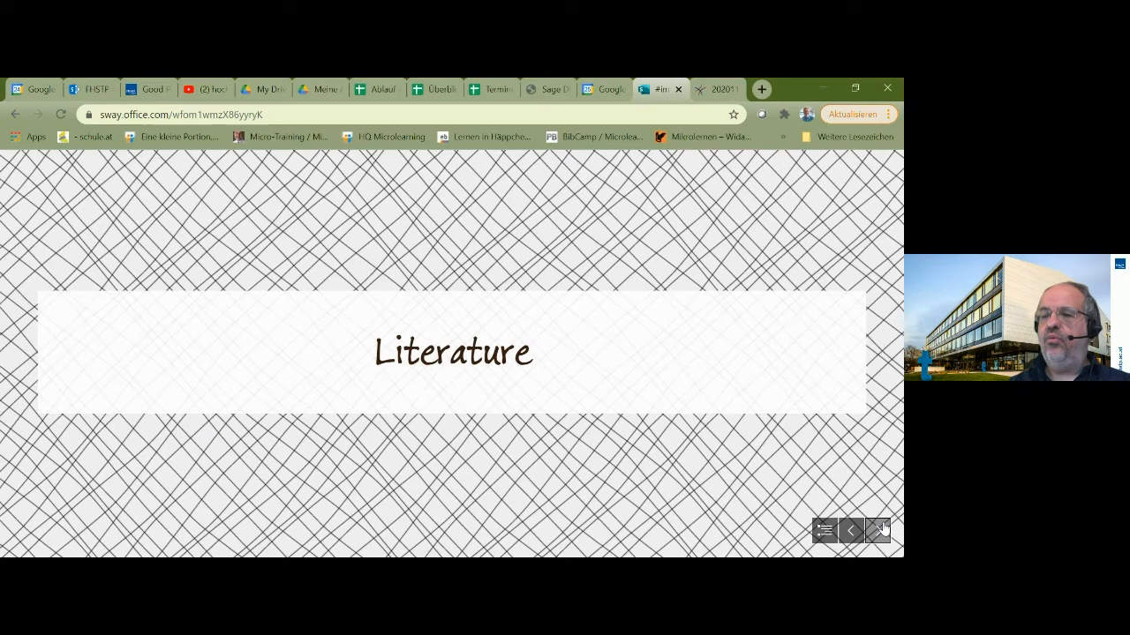
Move through the literature references to the Steps to apply improvisational methods section.
click(876, 529)
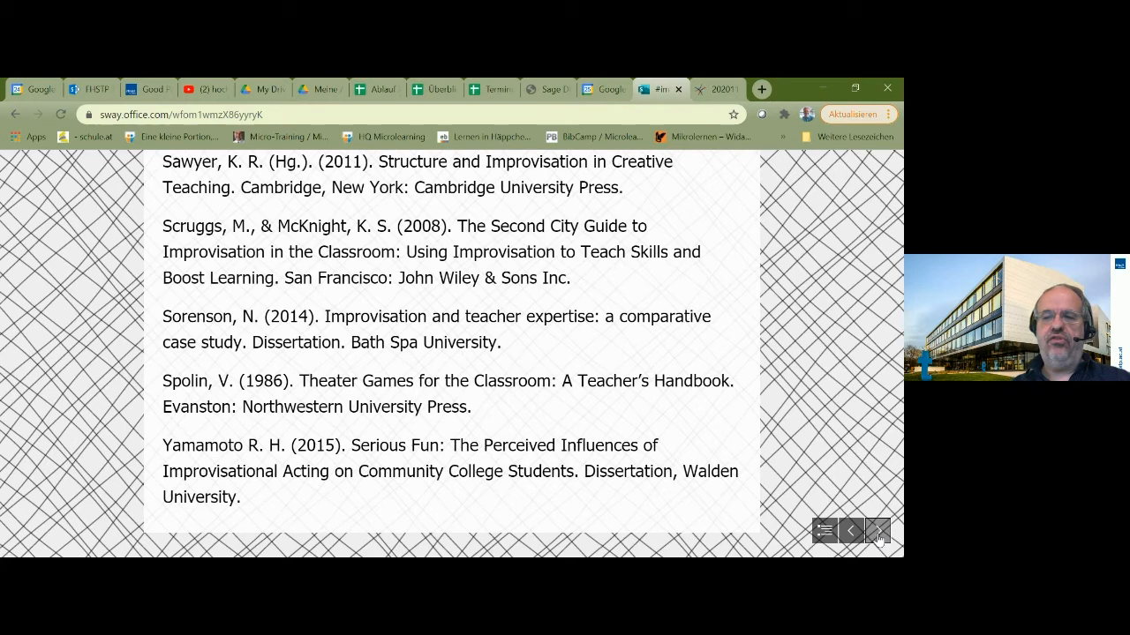
click(875, 529)
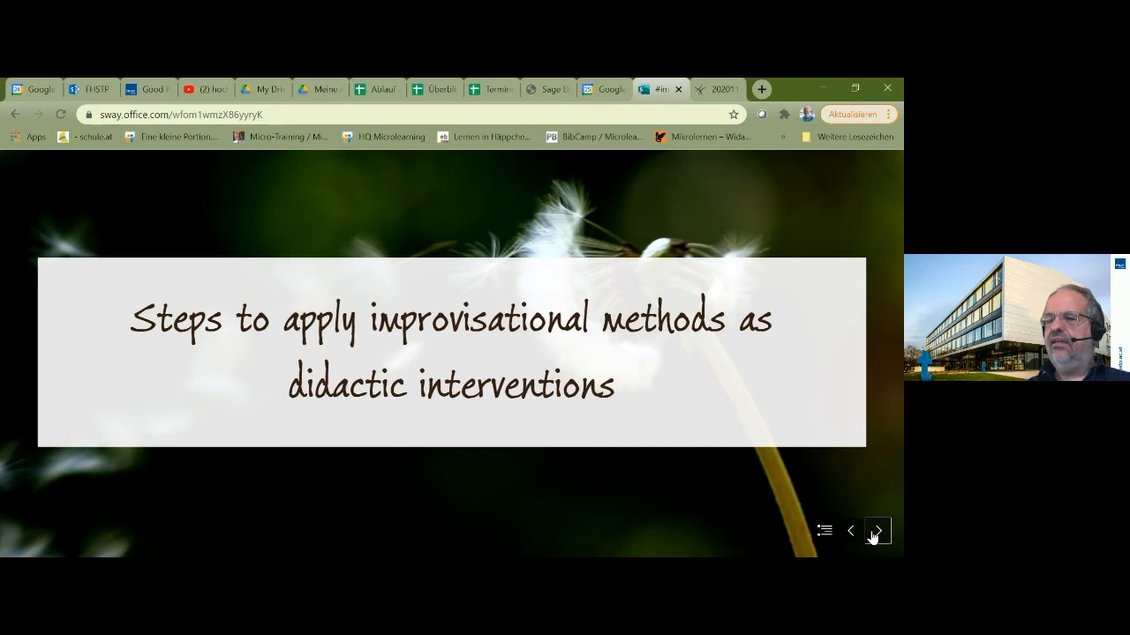
Advance through the steps section and didactic design slide to the warm up slide.
click(875, 530)
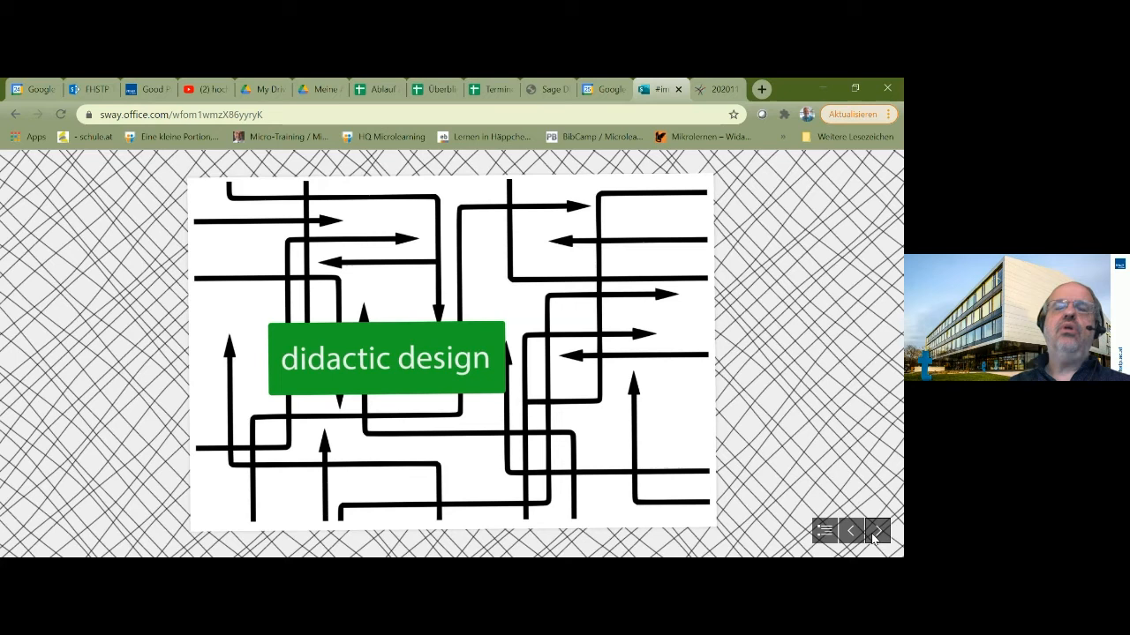
mouse_move(563, 510)
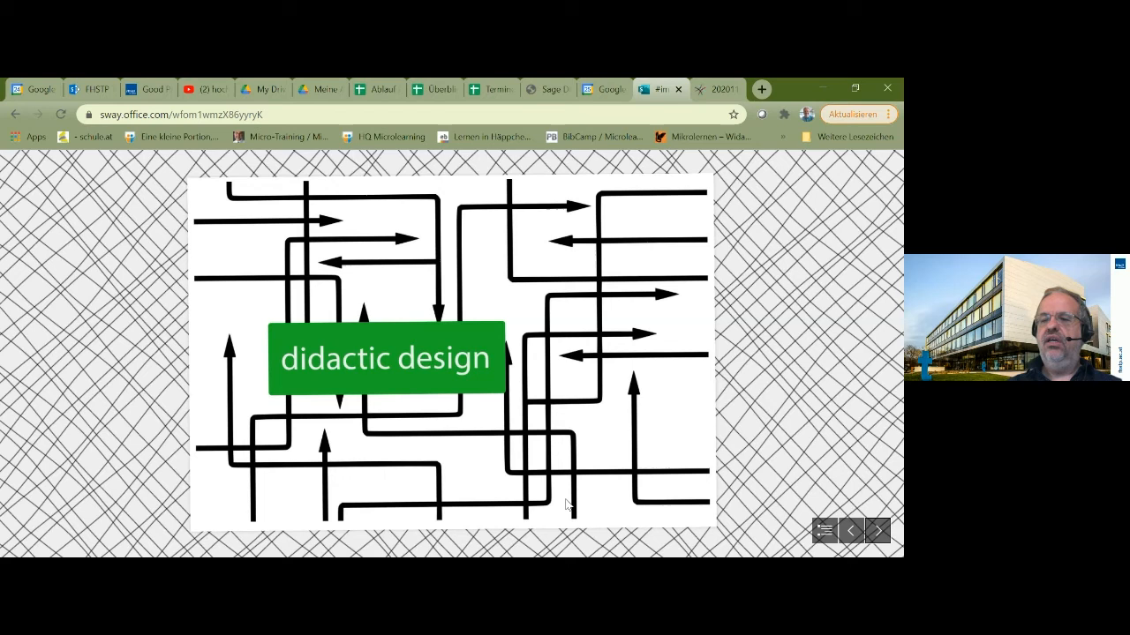
click(877, 529)
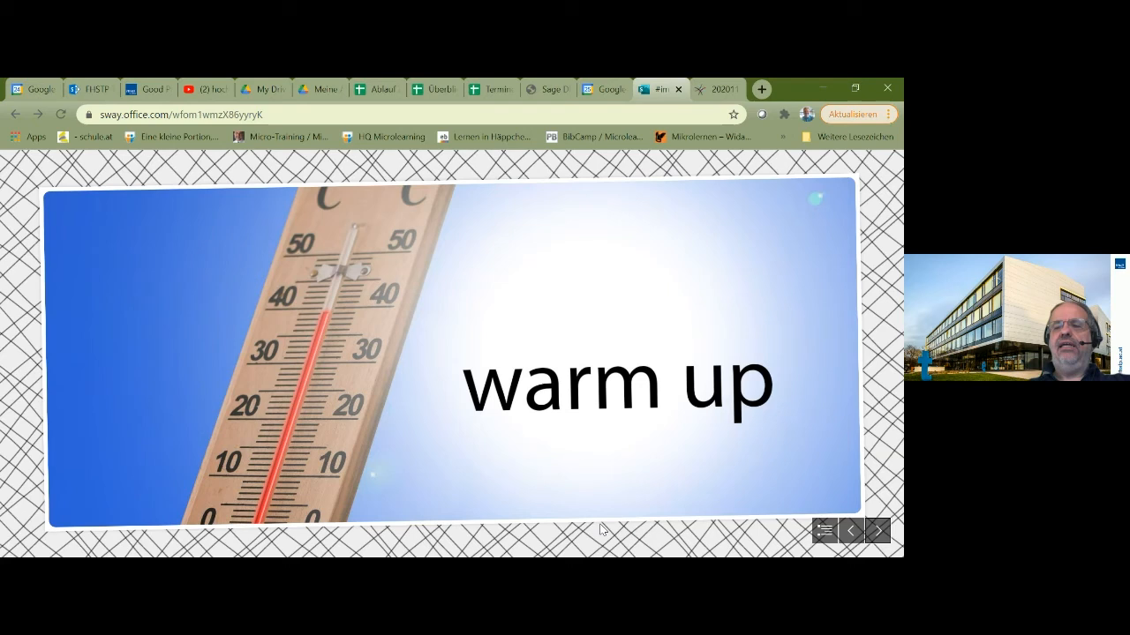
Advance the Sway past the 'warm up' thermometer slide to the forest signposts slide.
click(877, 529)
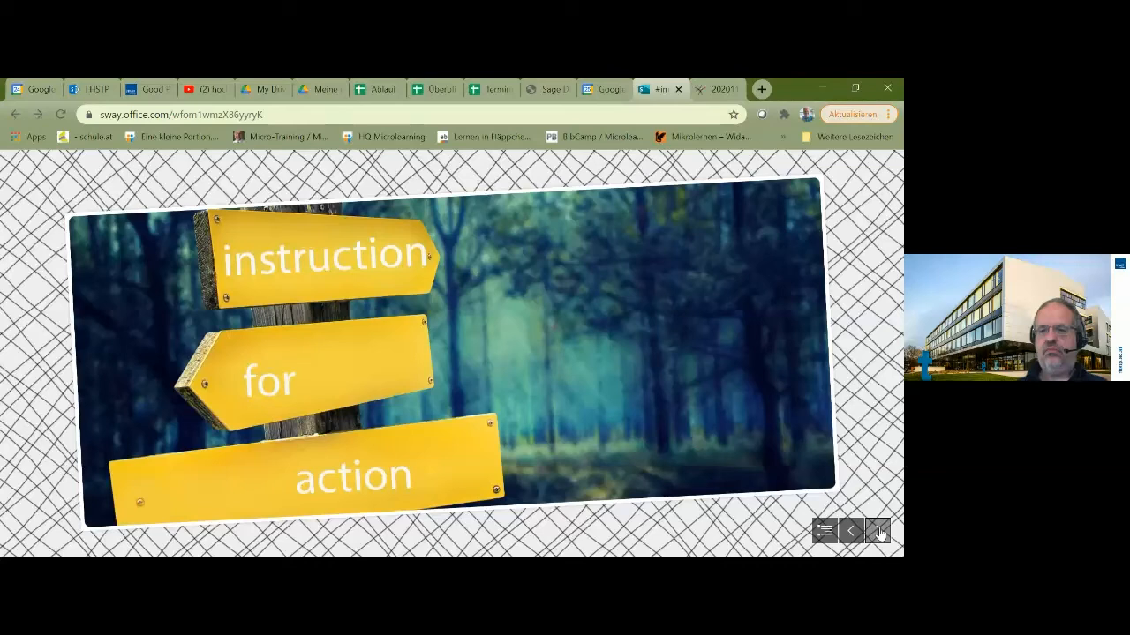
click(877, 529)
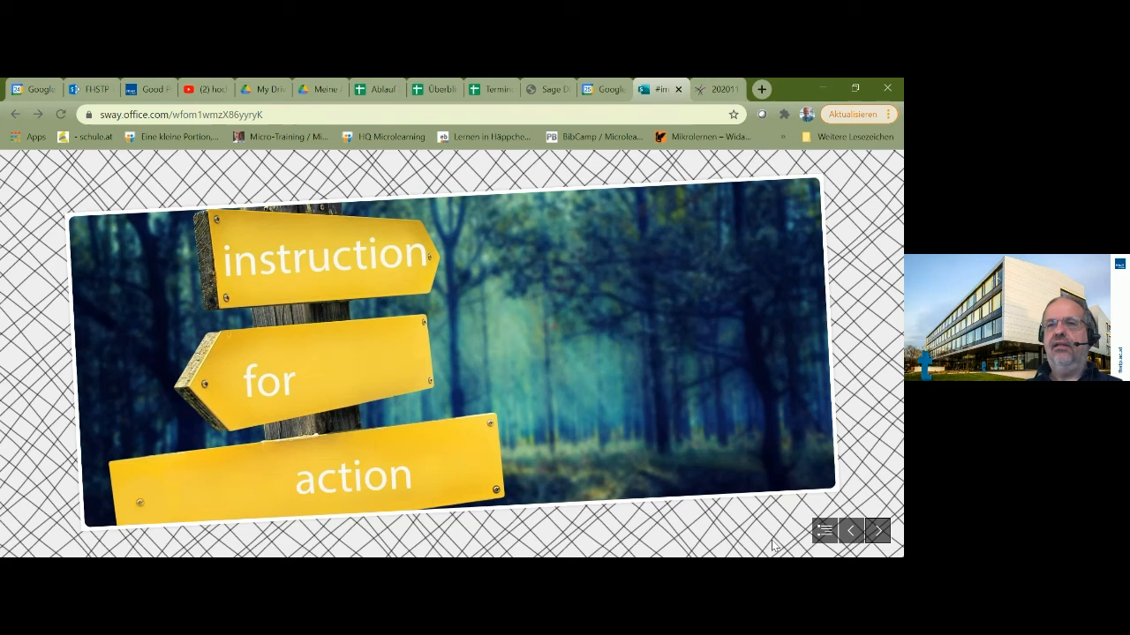
Advance to the 'side coaching' slide with the megaphone silhouette.
click(877, 529)
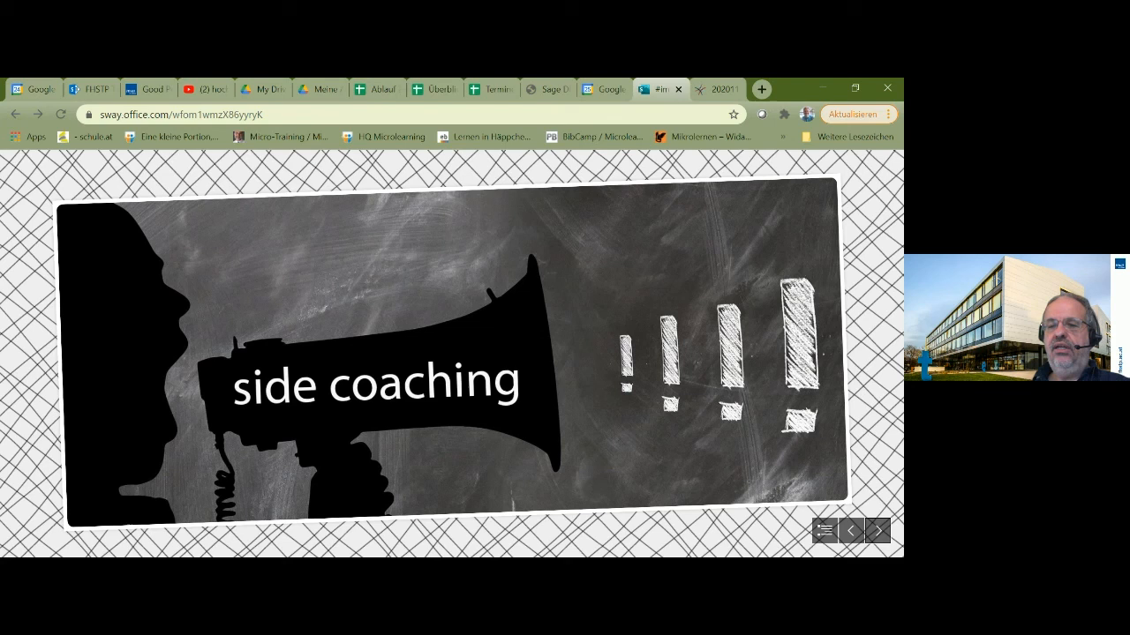
Advance through the Debriefing slide to the closing credits for Christian F. Freisleben, improflair.at.
click(878, 529)
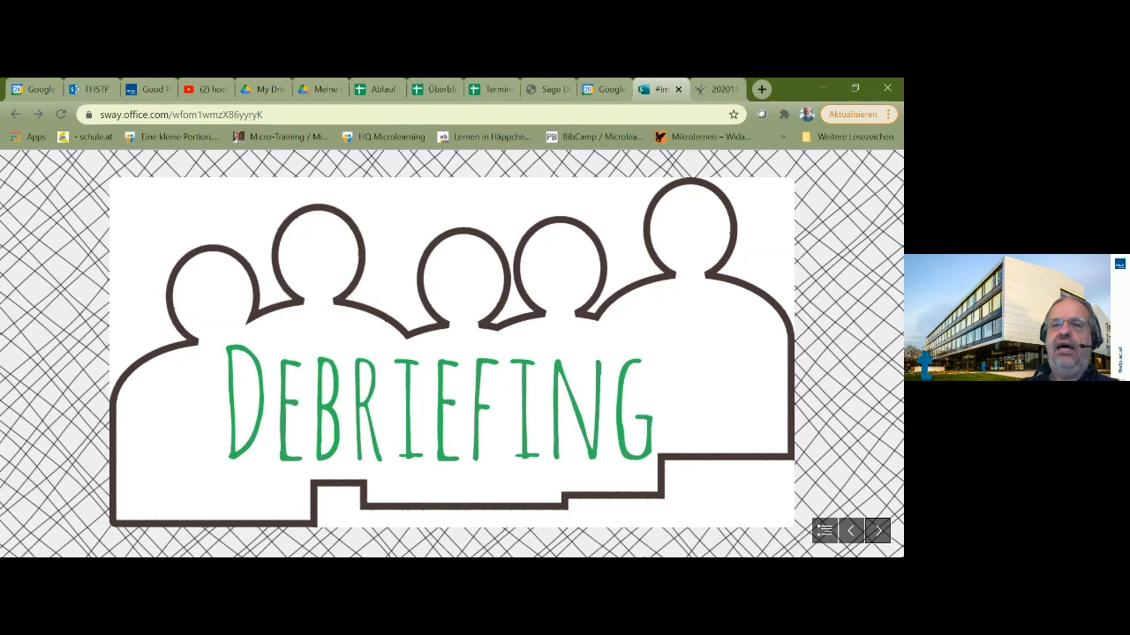
mouse_move(501, 521)
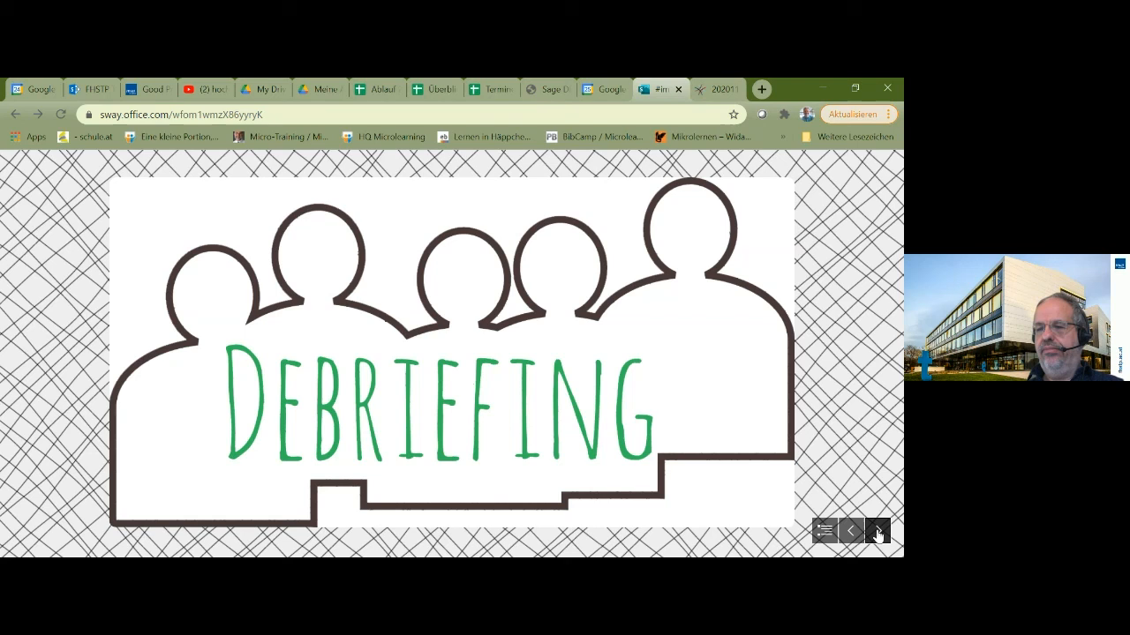
click(878, 530)
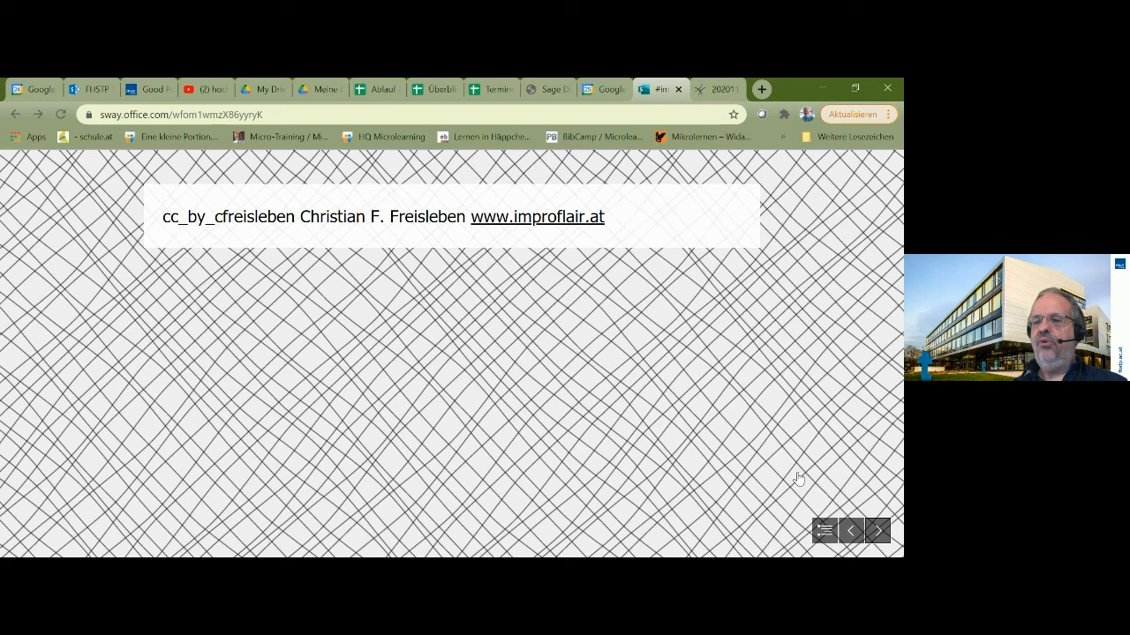